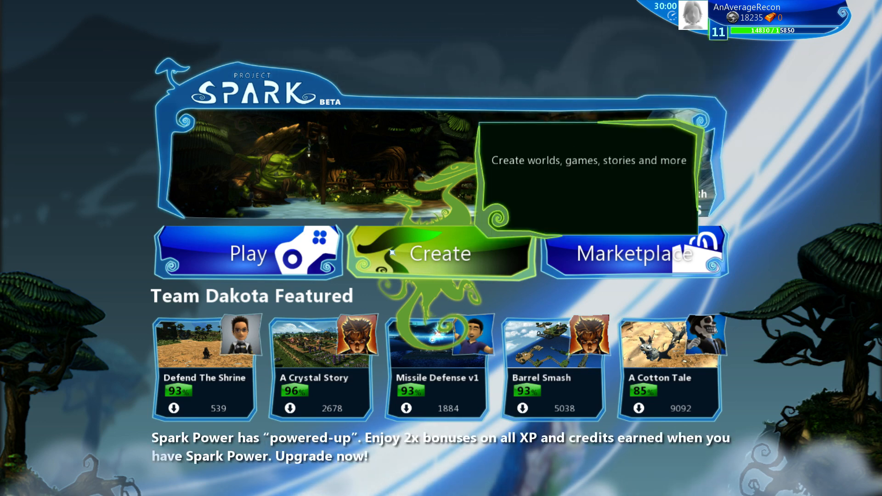
Go to Create, pick RPG Inventory from My Created Levels and start playing it.
left_click(433, 253)
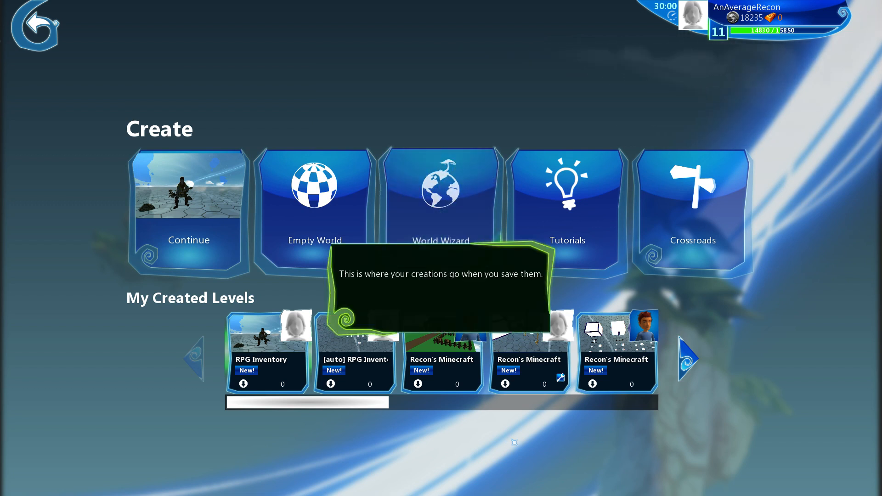
left_click(268, 349)
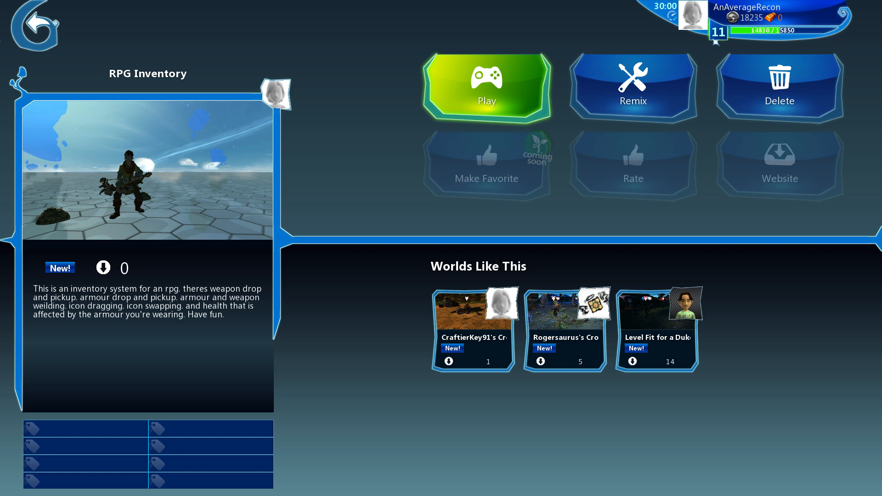
left_click(487, 87)
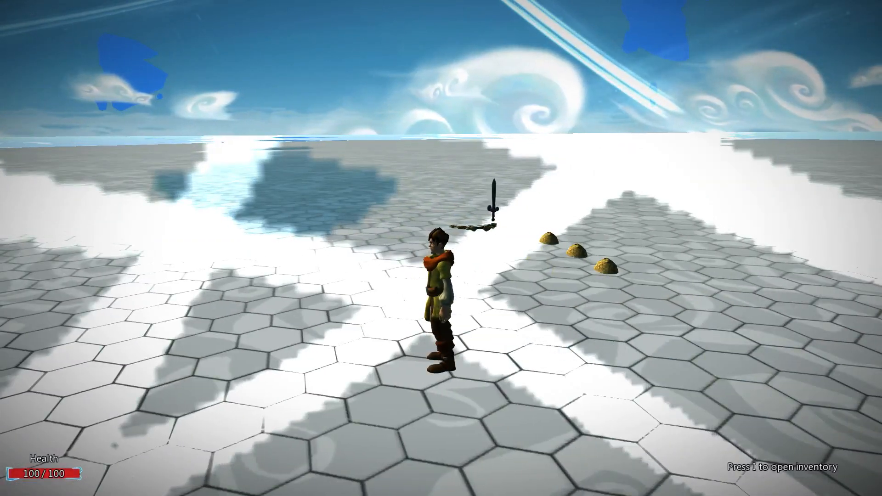
Bring up the character's inventory with the I key.
key("i")
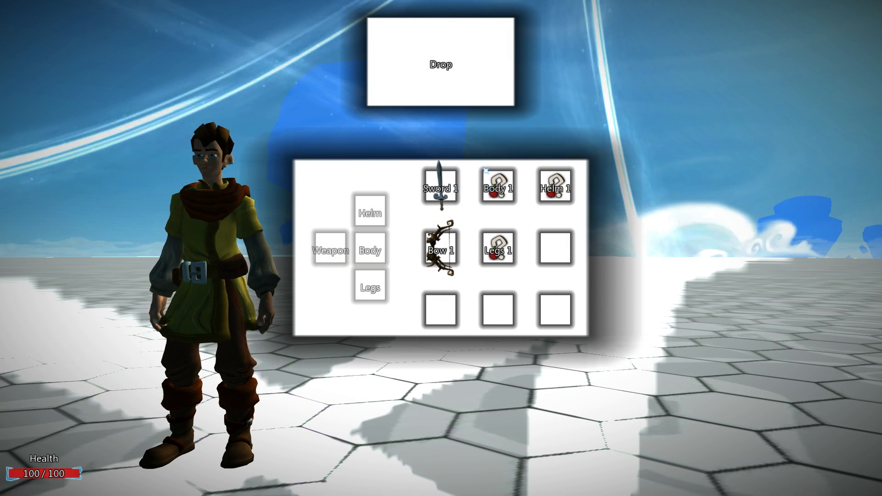
Drag Bow 1 onto Body 1's slot so the two items swap places in the grid.
left_click_drag(498, 186, 554, 246)
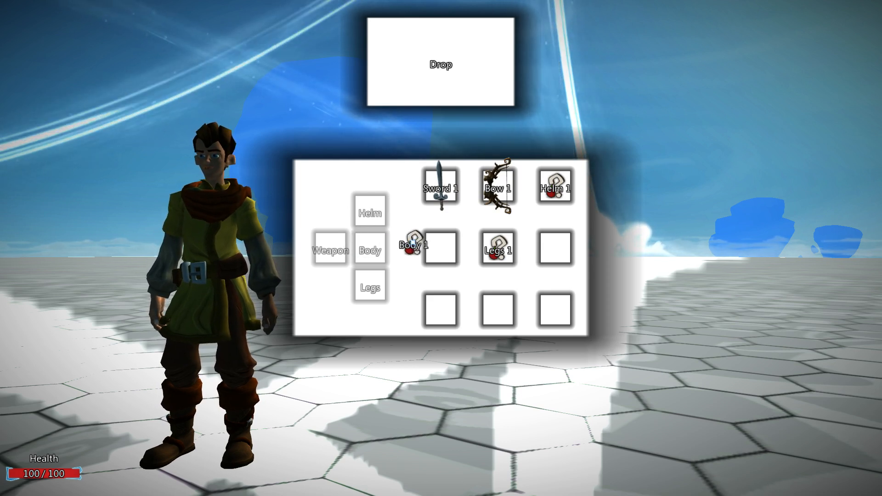
Rearrange Legs 1, Helm 1 and Body 1 so all three are equipped, raising health to 130.
left_click_drag(415, 245, 370, 248)
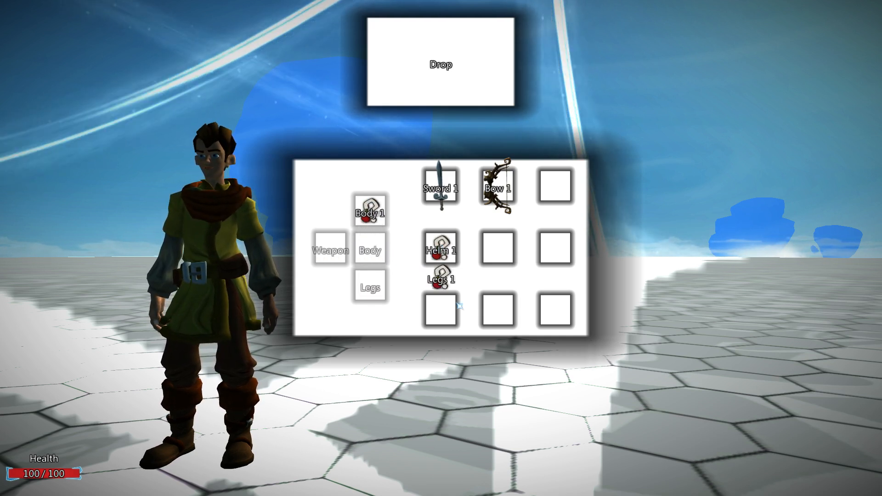
left_click_drag(440, 281, 439, 310)
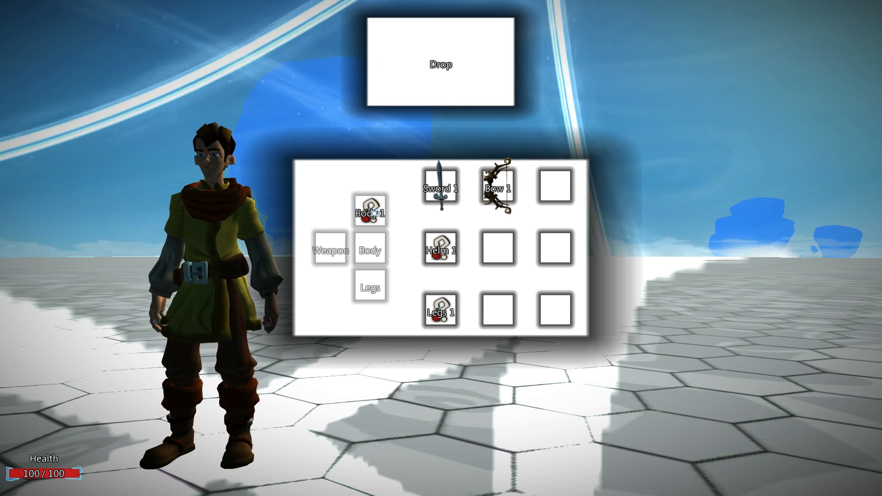
left_click_drag(371, 212, 498, 312)
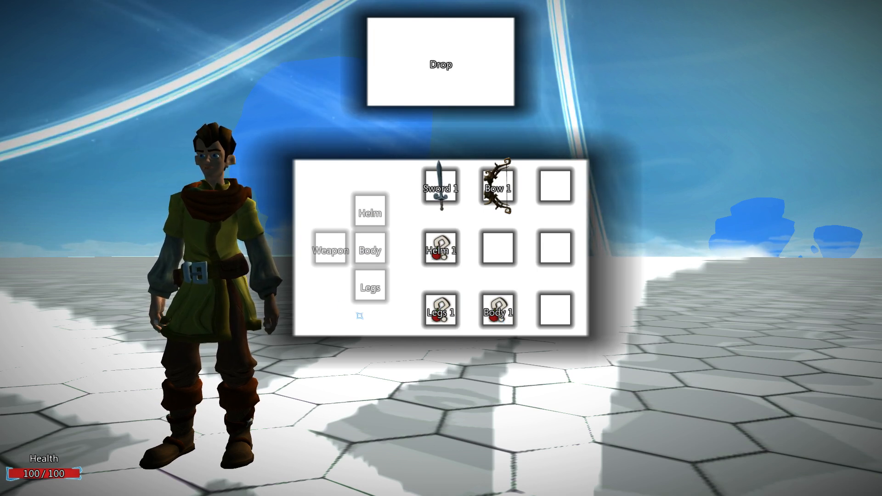
left_click_drag(442, 247, 387, 278)
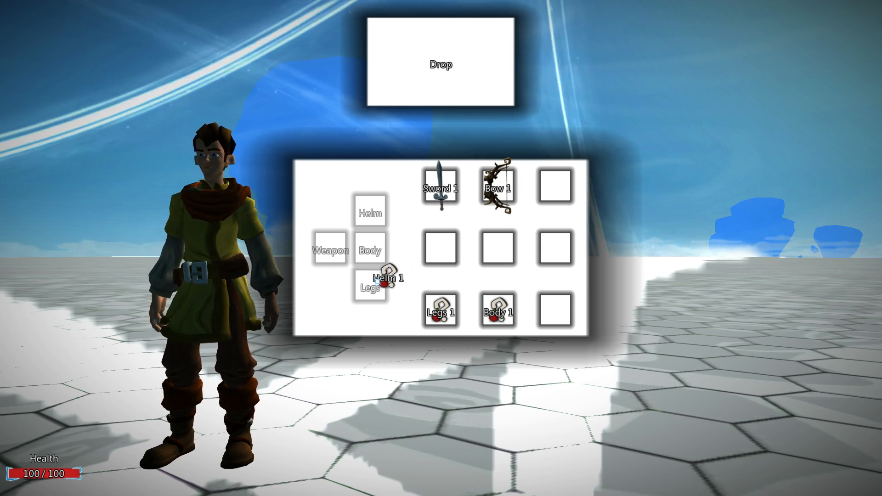
left_click_drag(387, 278, 369, 212)
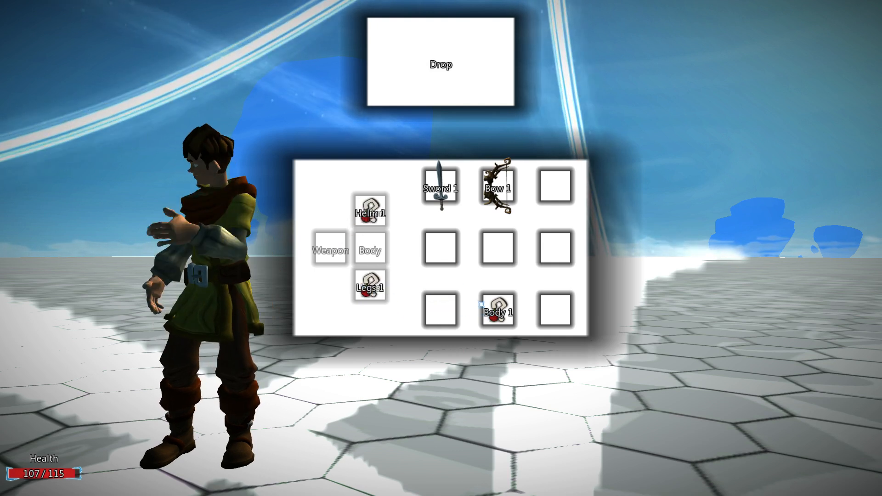
left_click_drag(497, 309, 370, 249)
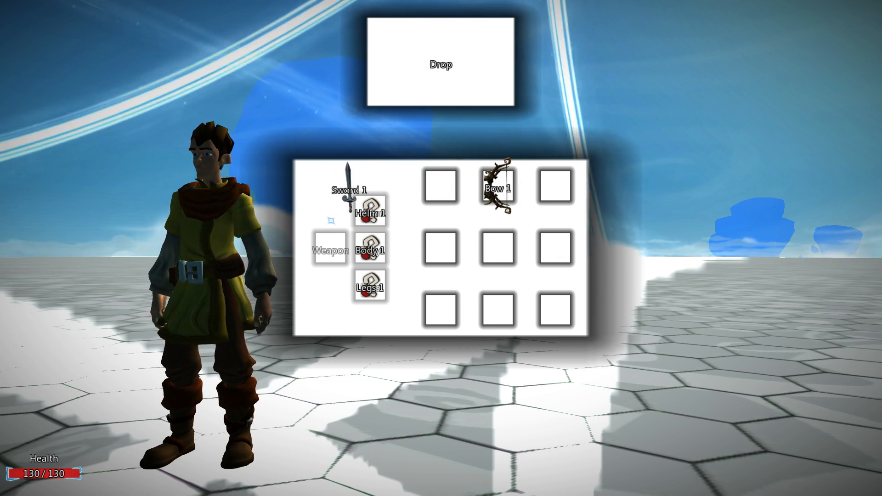
Carry Sword 1 around the inventory and drop it into the centre grid slot.
left_click_drag(347, 183, 440, 185)
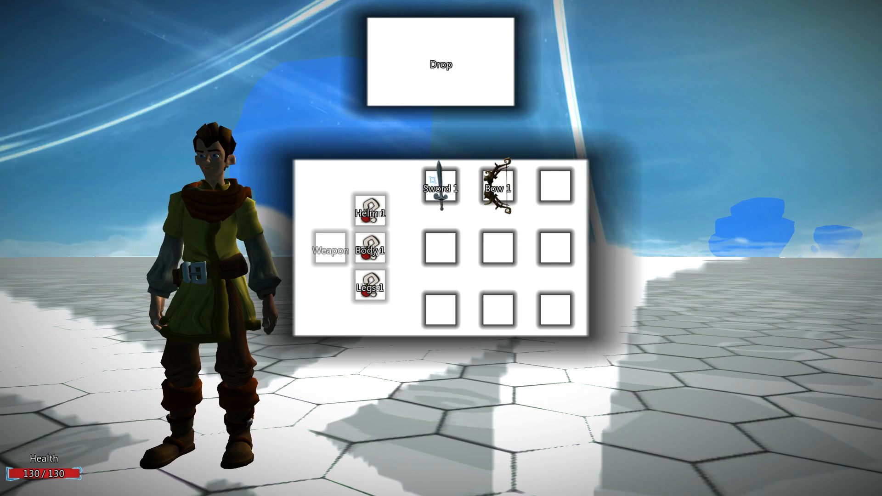
left_click_drag(440, 185, 329, 250)
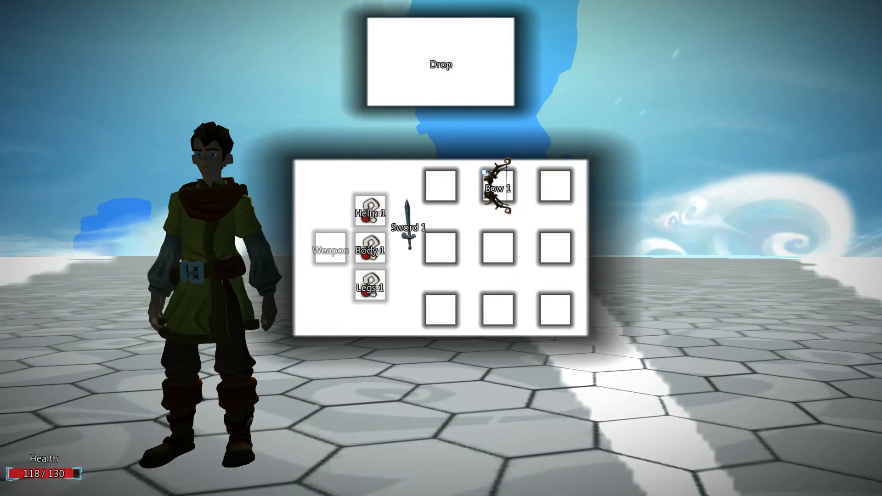
left_click_drag(497, 187, 456, 65)
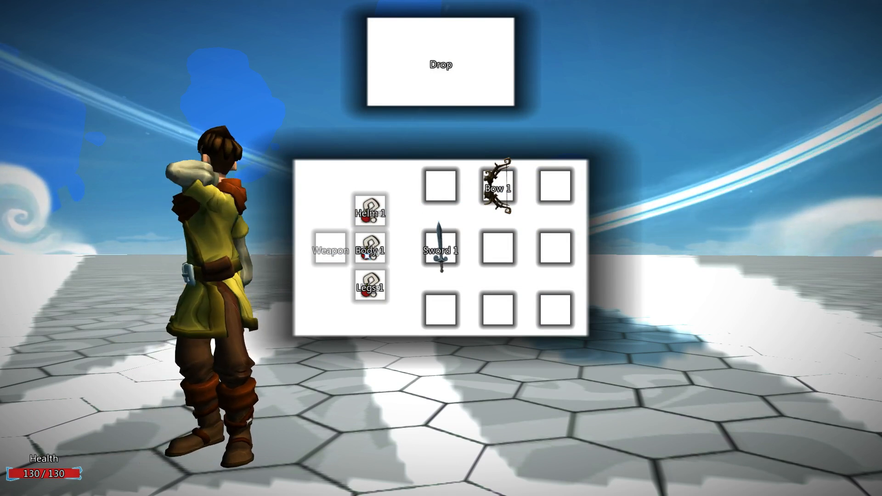
left_click_drag(370, 212, 427, 63)
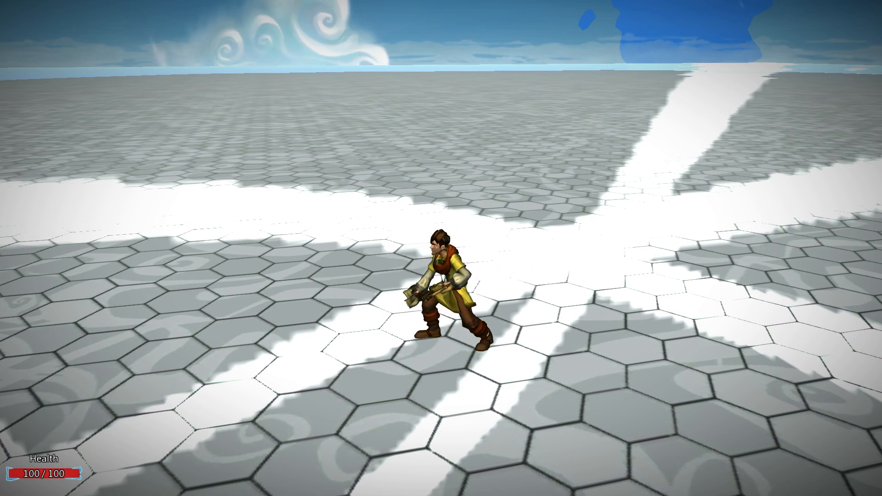
Pause the game with Escape to bring up the pause menu.
key("Escape")
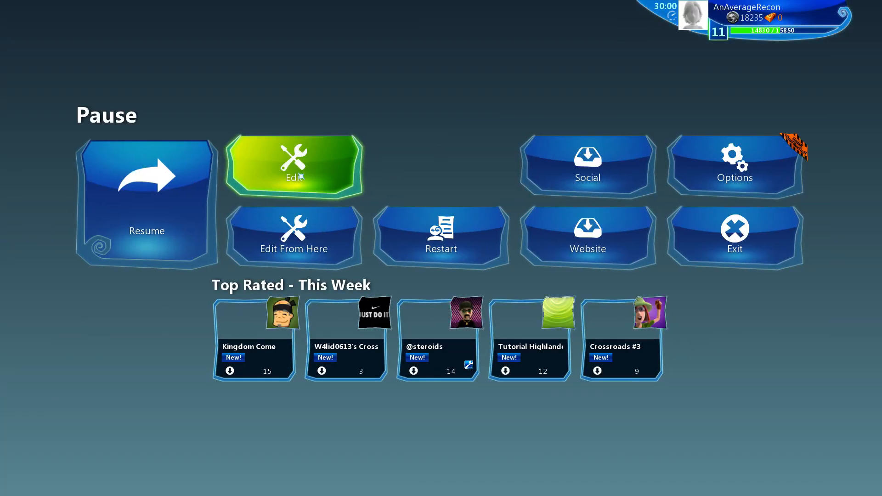
Choose Edit from the pause menu and zoom out over the inventory logic props.
left_click(293, 164)
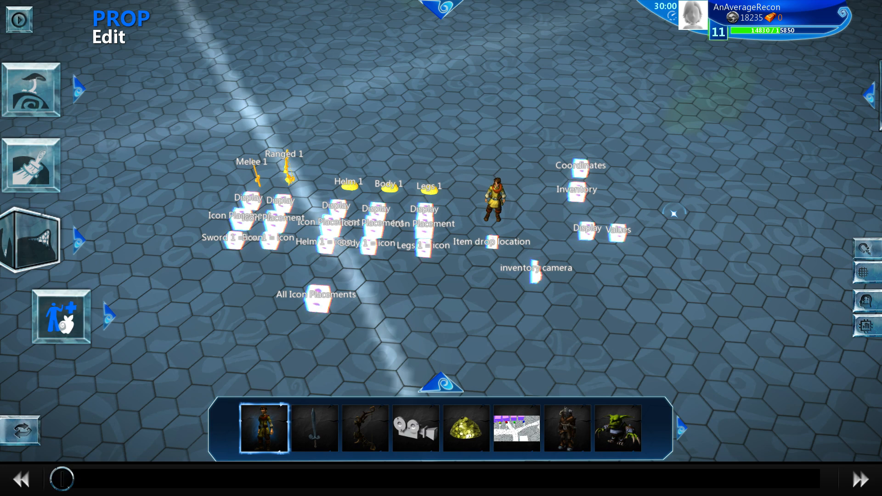
scroll("down", 3)
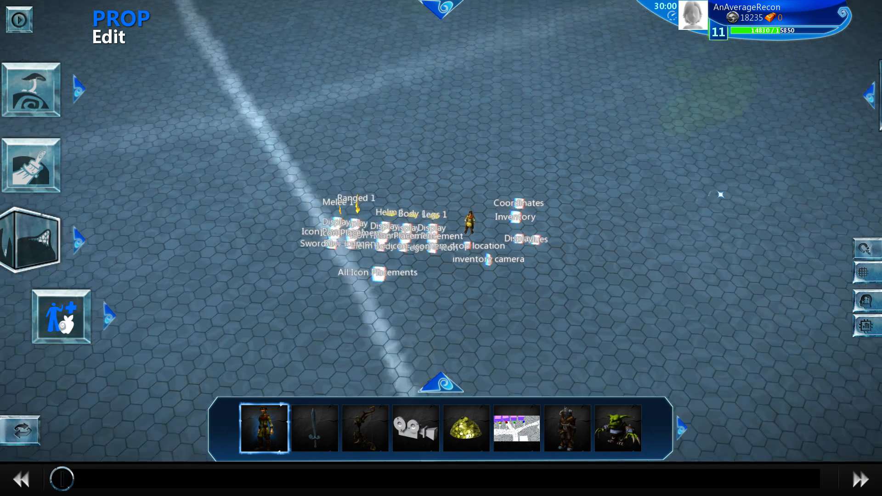